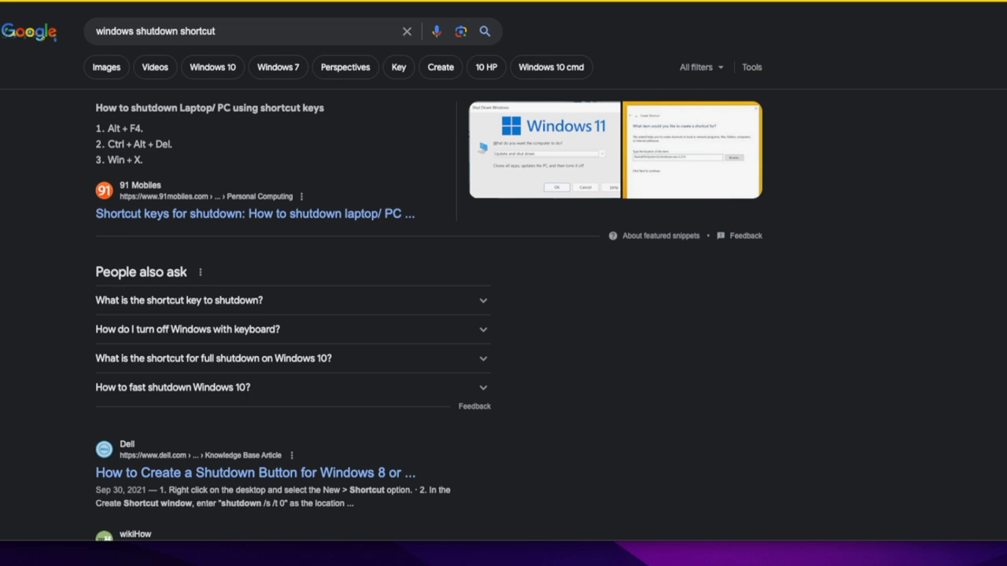
Show the Shut Down Windows dialog with 'Shut down' selected from the desktop
left_click(431, 282)
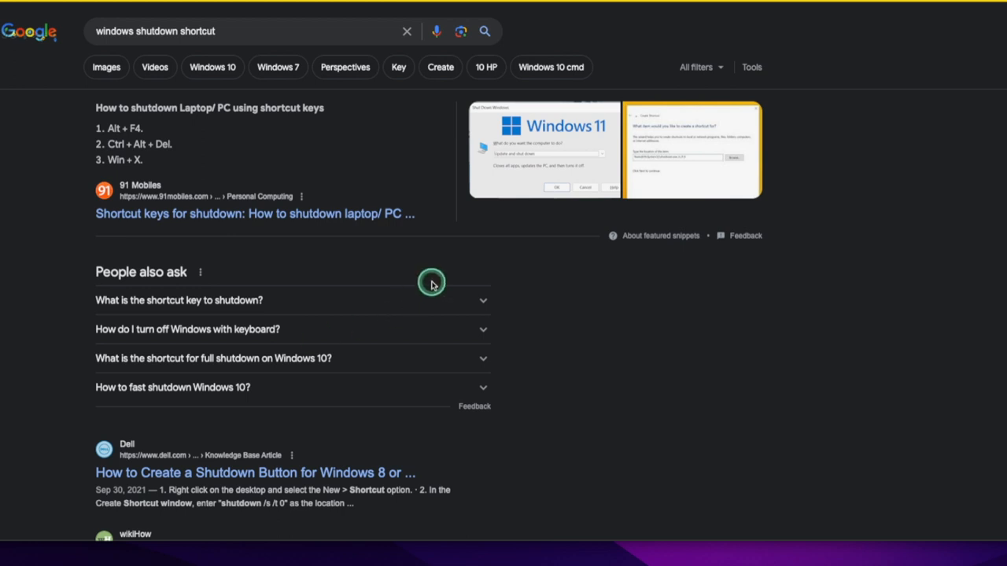
mouse_move(363, 150)
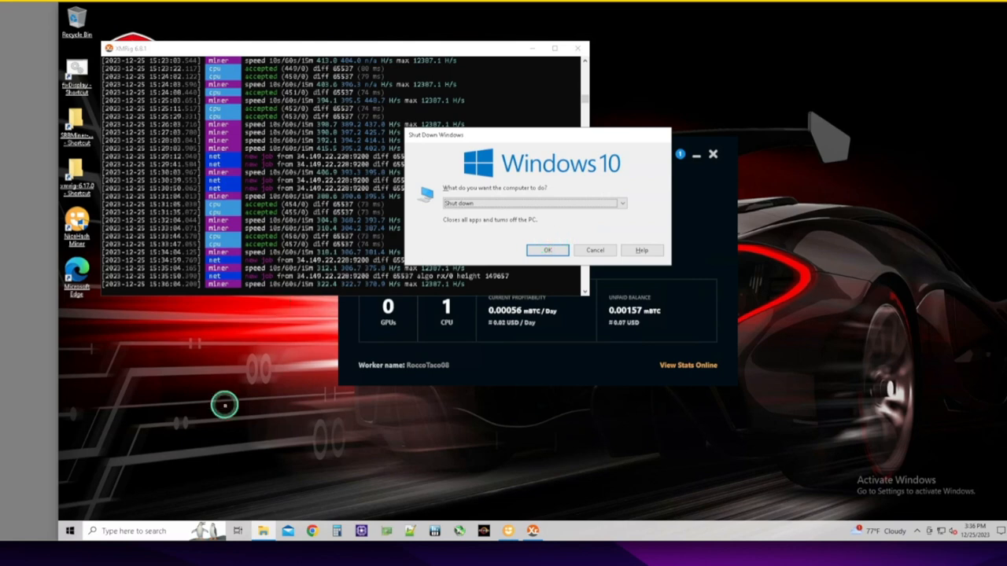
left_click(594, 250)
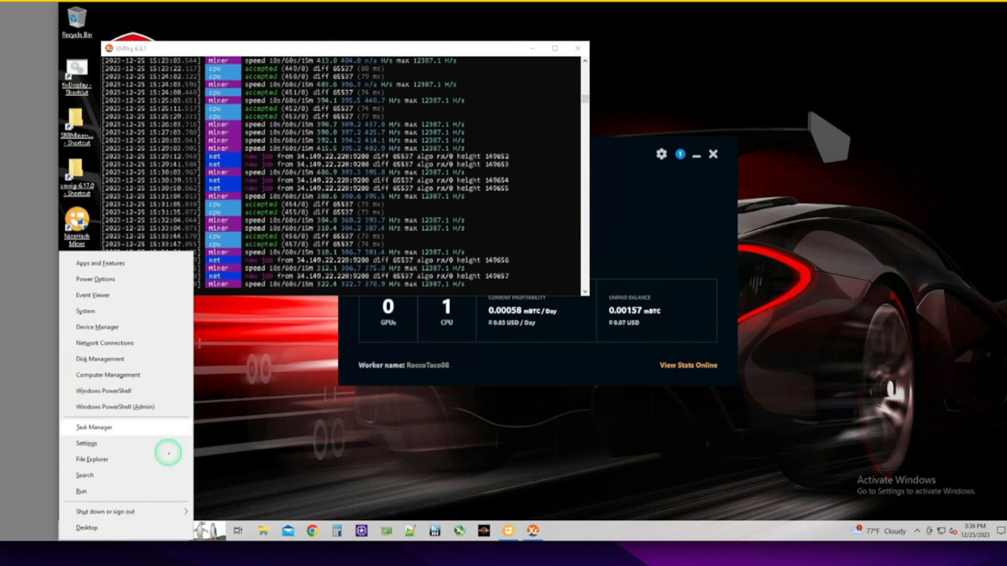
left_click(104, 512)
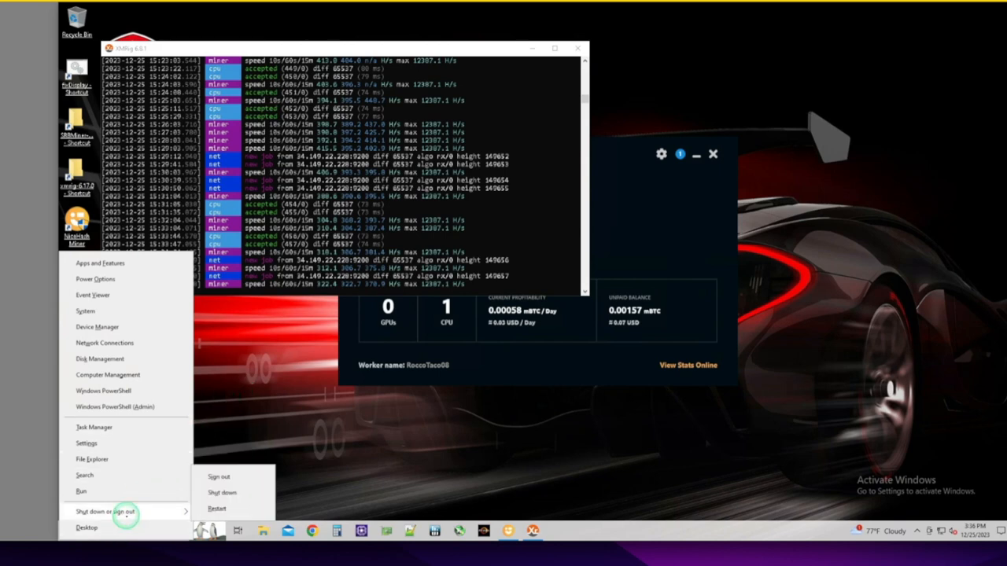
mouse_move(253, 395)
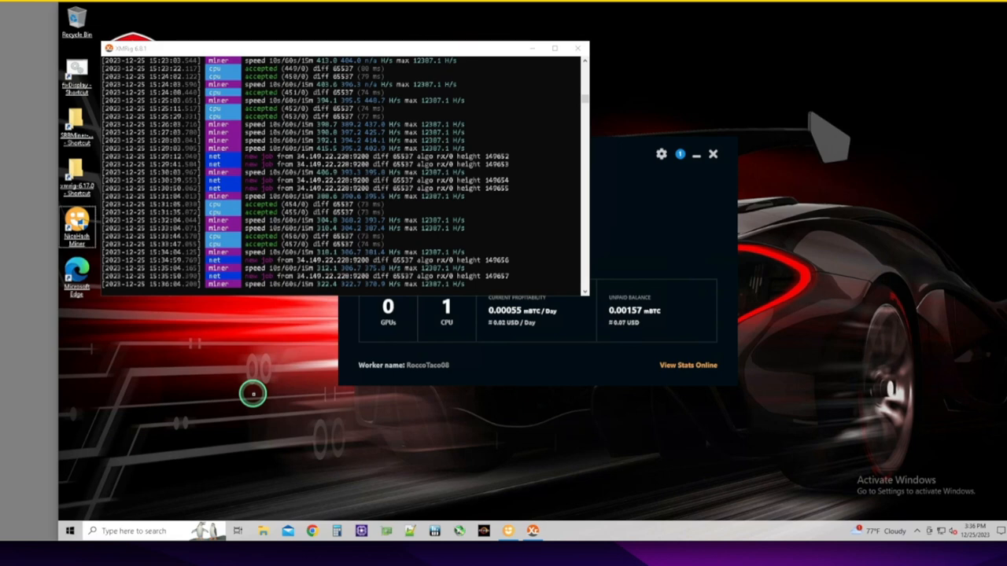
key("Ctrl+Alt+Delete")
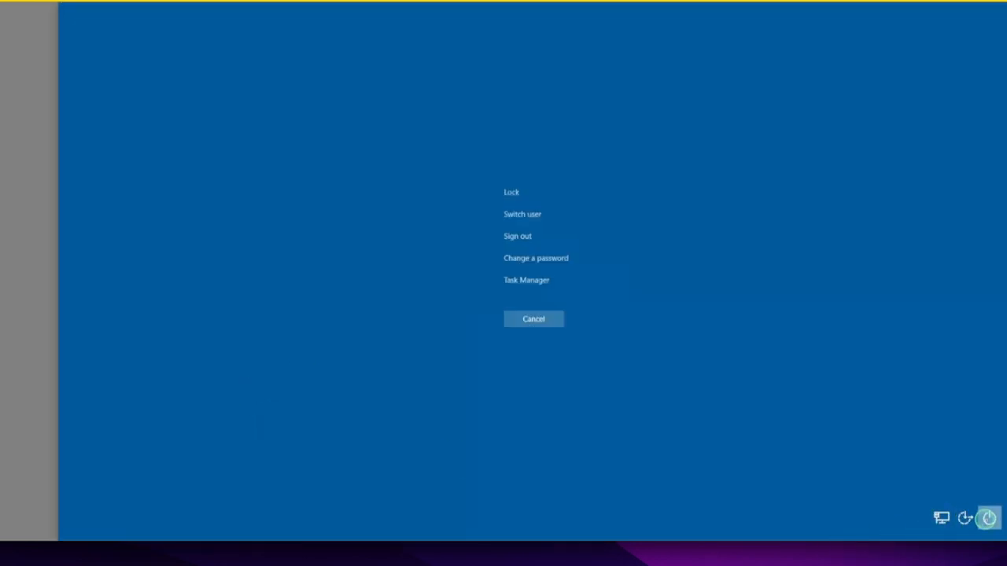
left_click(984, 515)
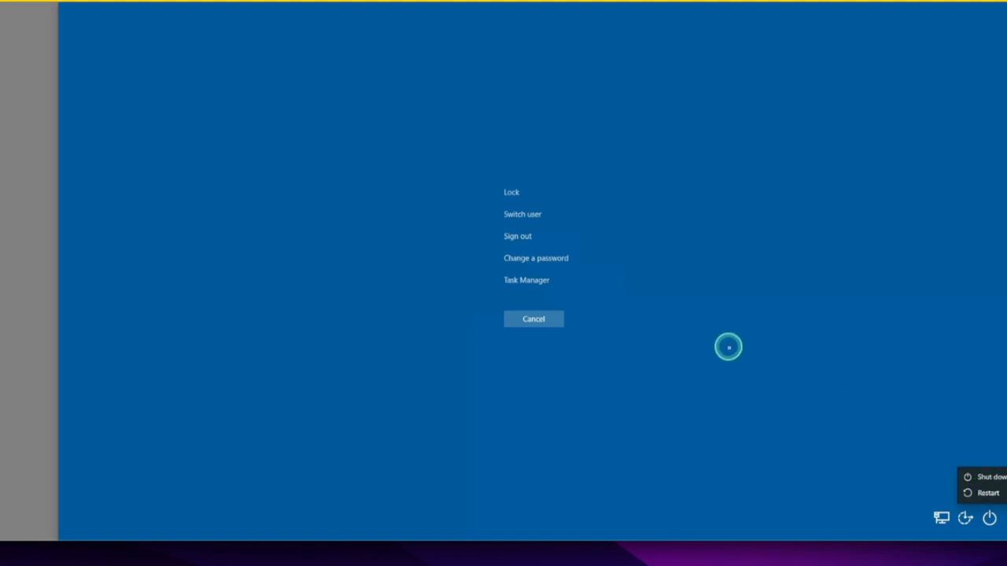
mouse_move(518, 315)
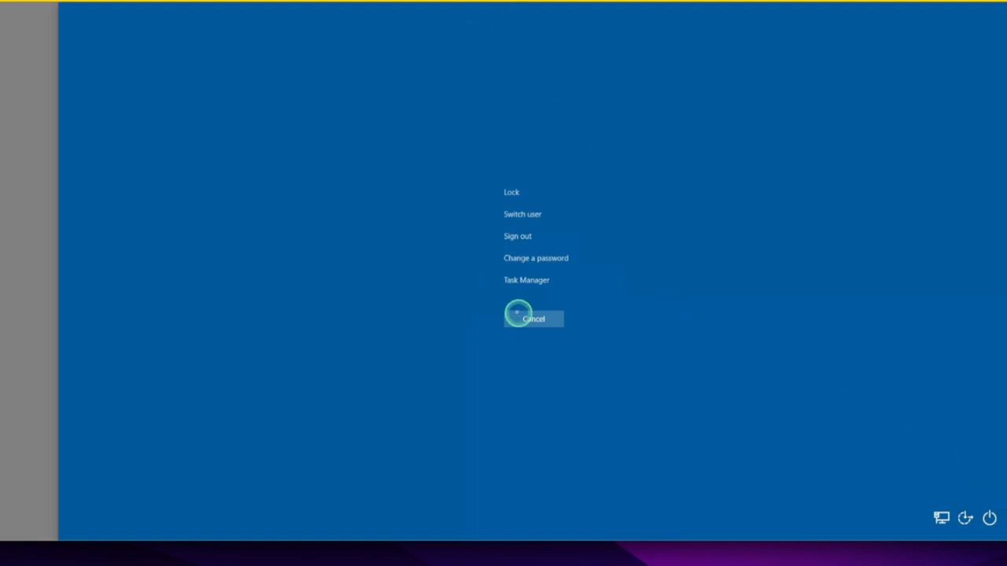
left_click(534, 318)
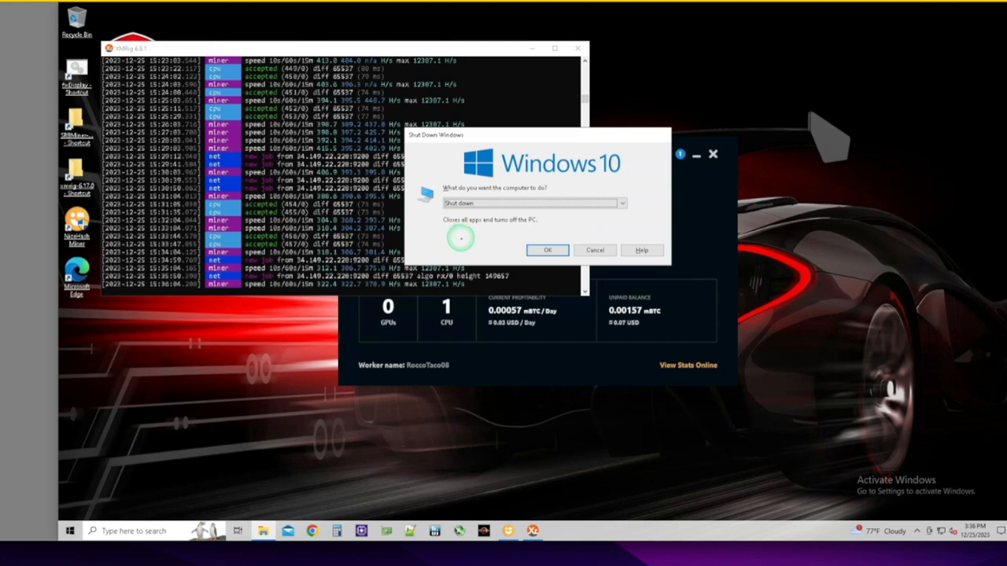
left_click(620, 203)
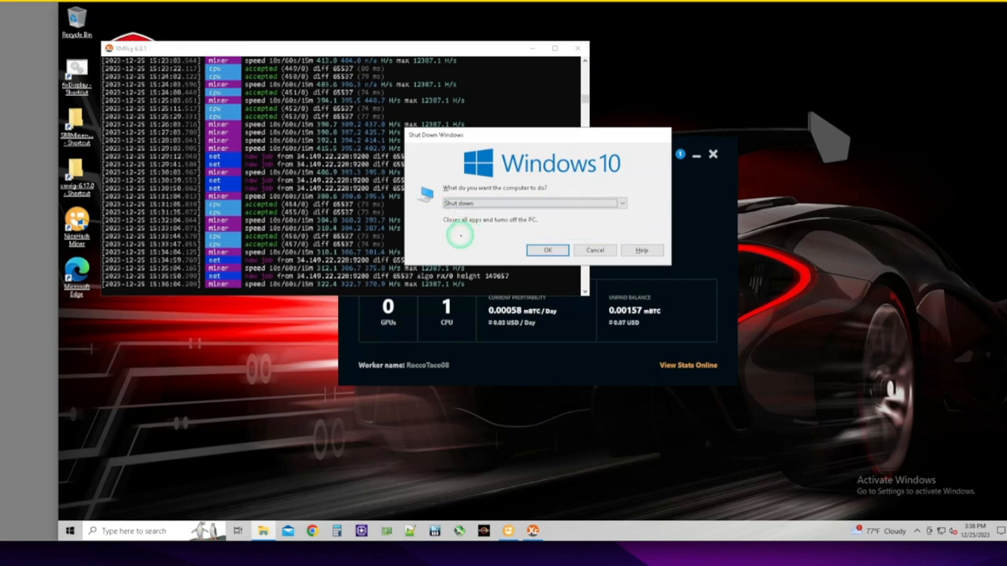
left_click(594, 250)
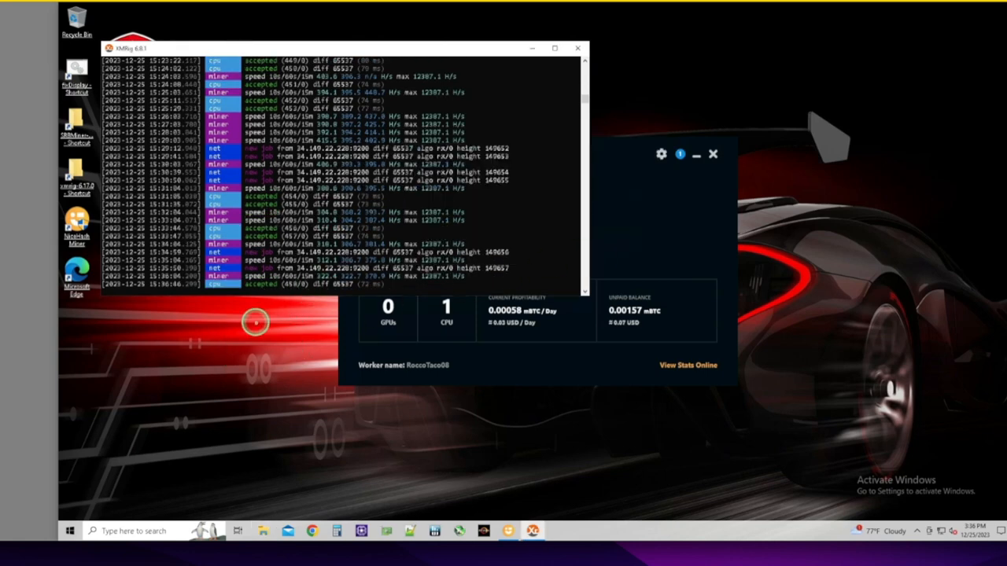
mouse_move(244, 342)
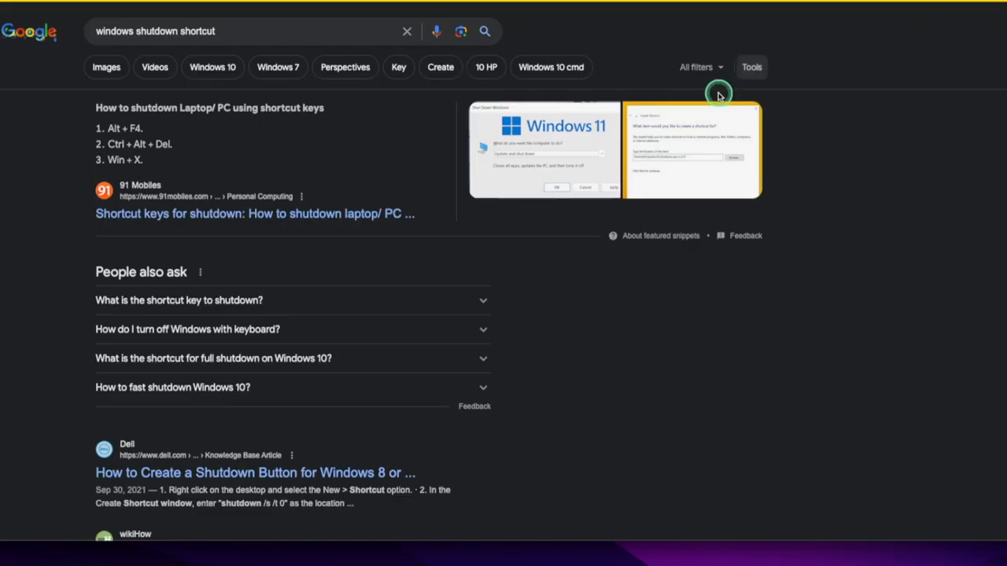
mouse_move(84, 126)
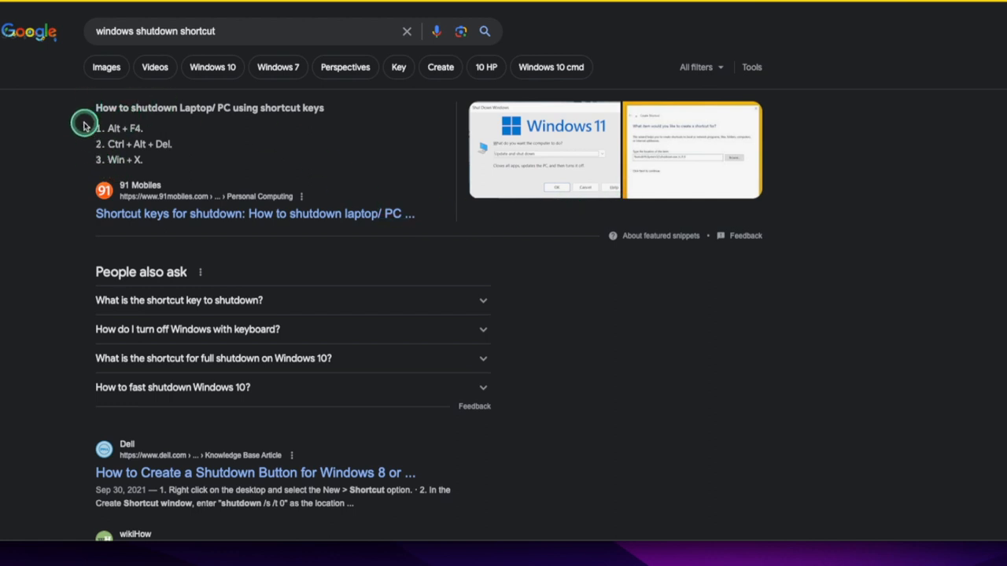
Highlight 'Alt + F4' in the featured snippet of the shutdown shortcut results
double_click(120, 127)
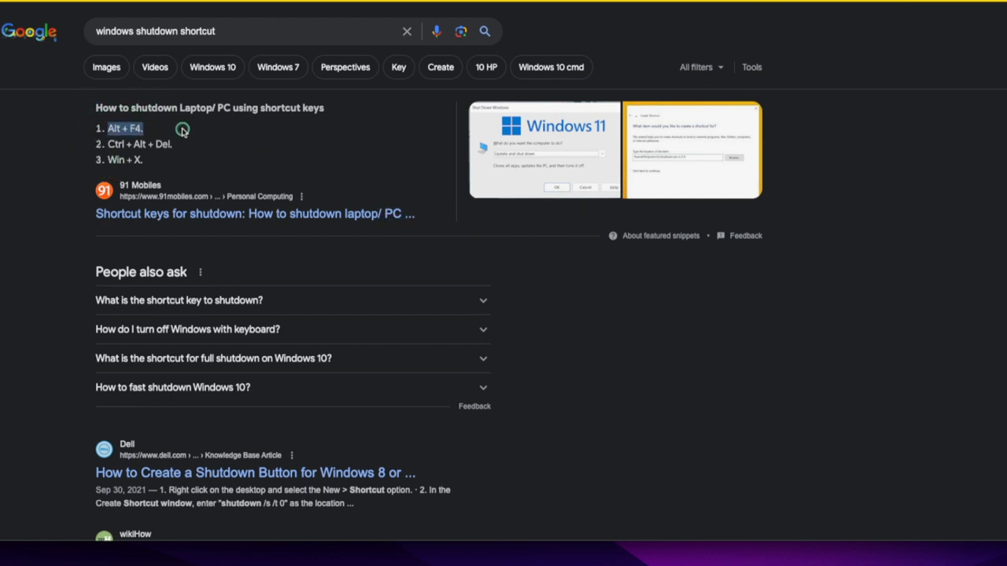
mouse_move(182, 136)
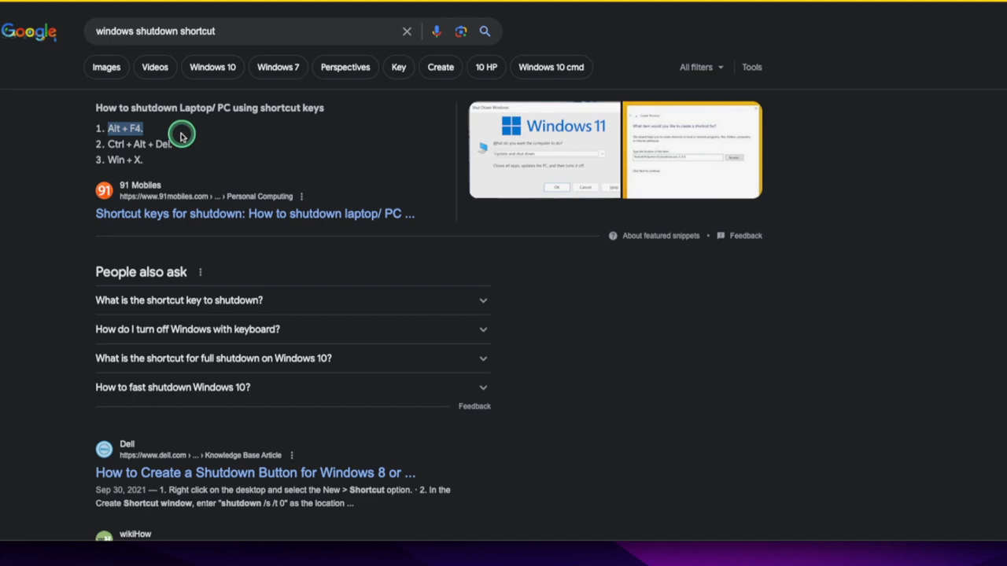